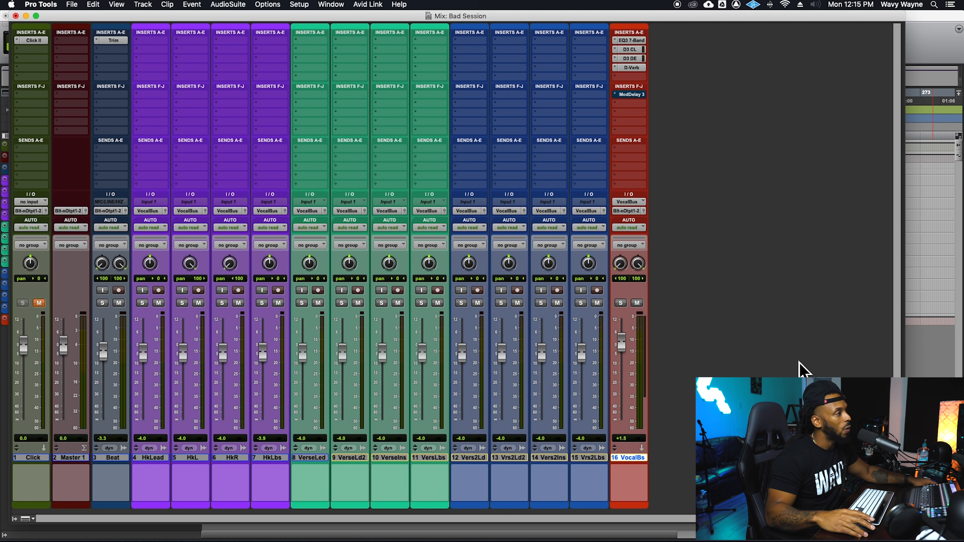
mouse_move(634, 372)
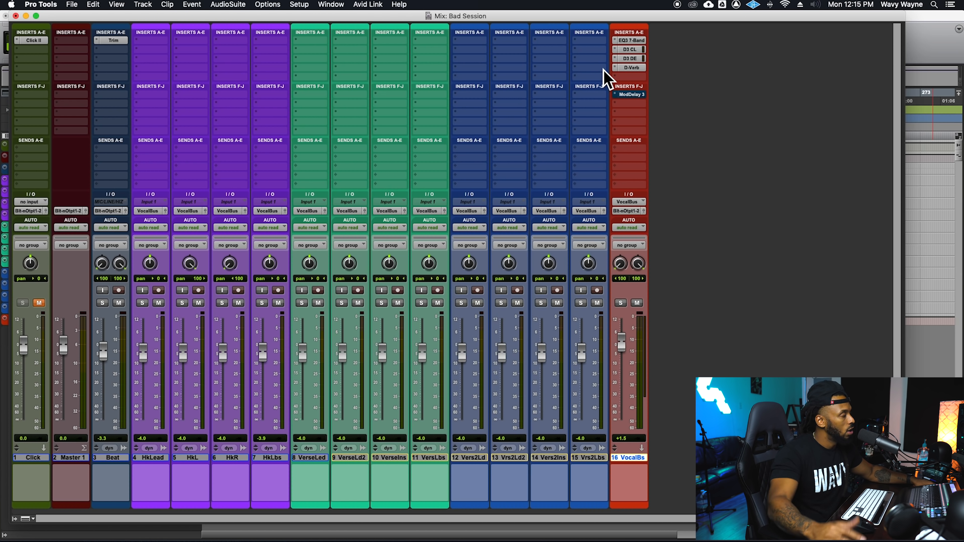
mouse_move(182, 115)
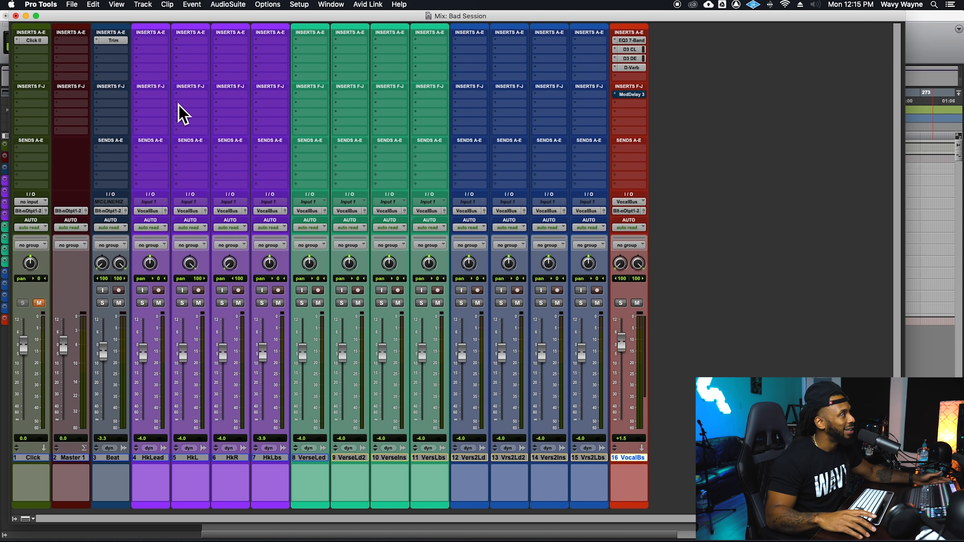
mouse_move(331, 58)
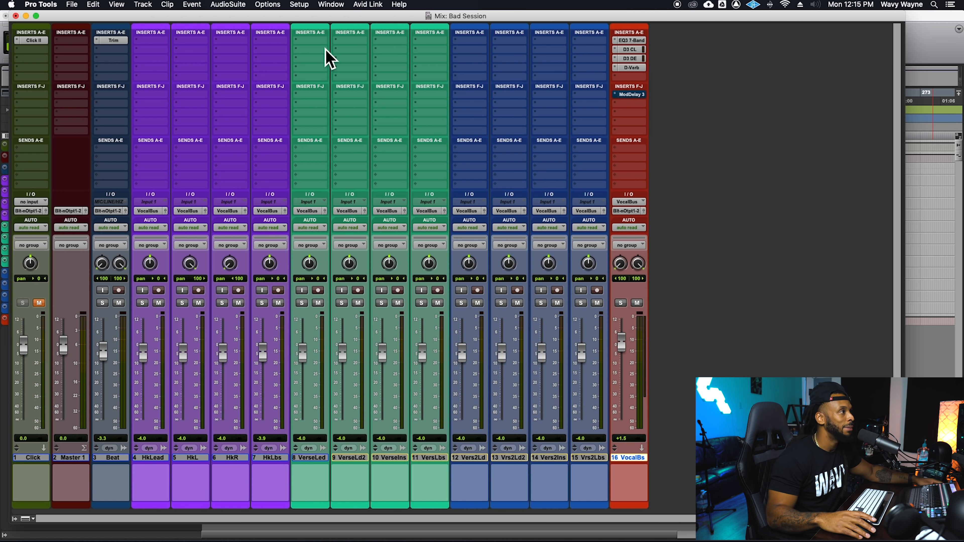
mouse_move(644, 58)
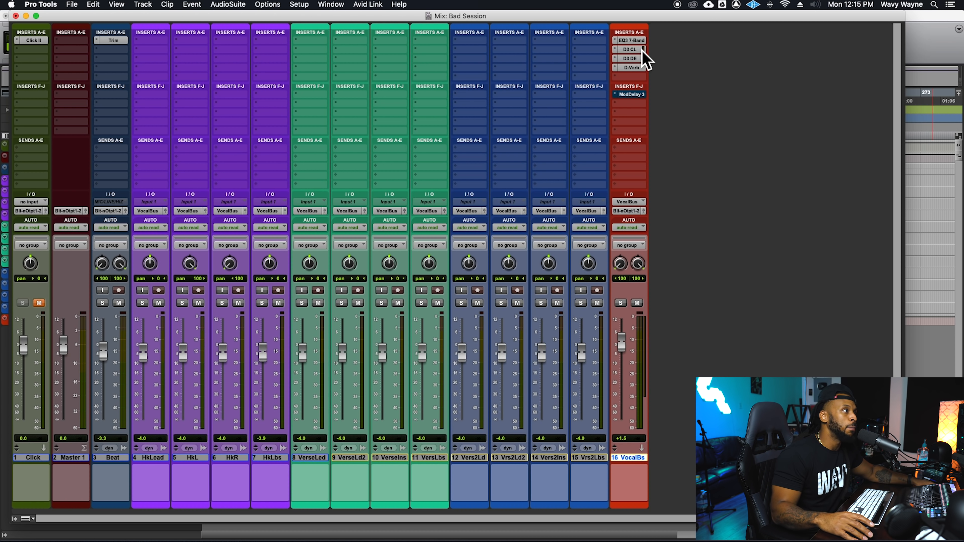
mouse_move(630, 40)
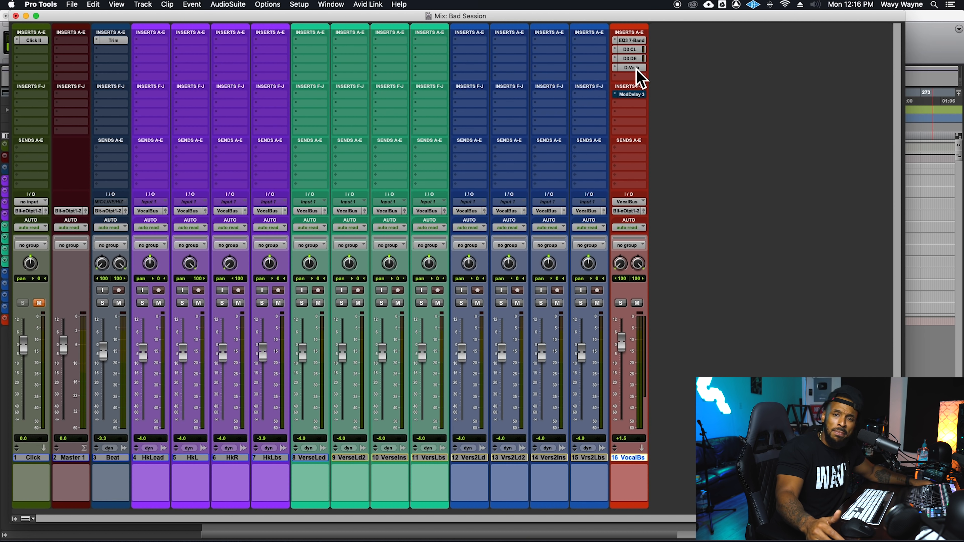
mouse_move(350, 70)
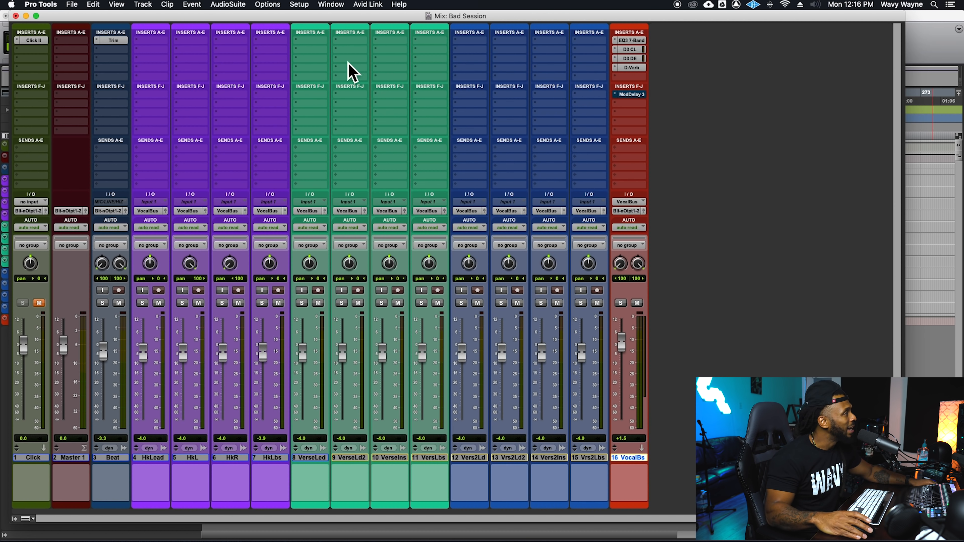
mouse_move(203, 164)
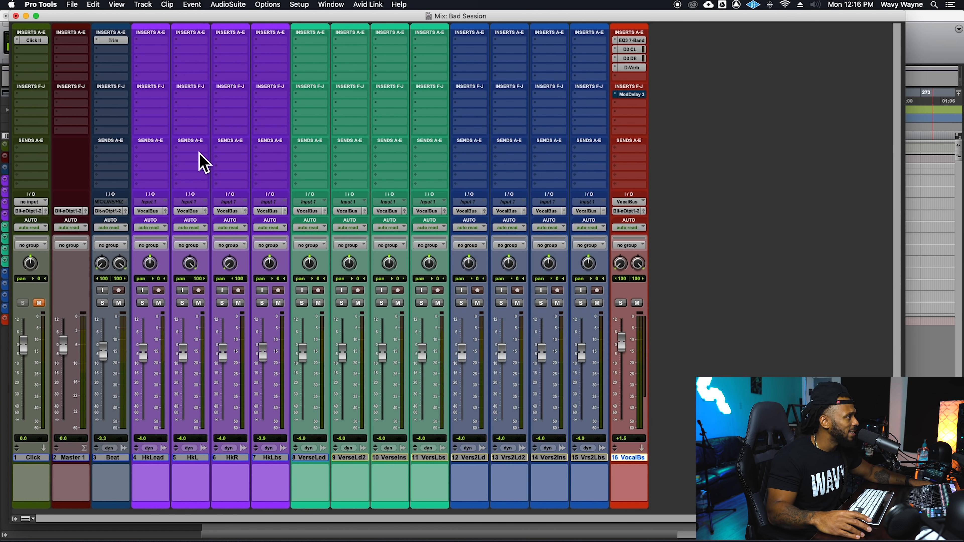
mouse_move(449, 101)
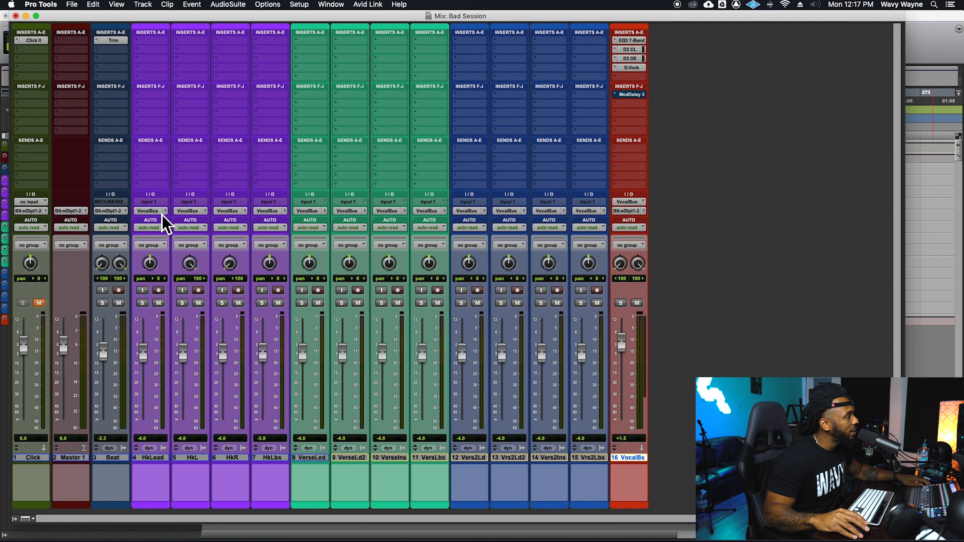
mouse_move(650, 42)
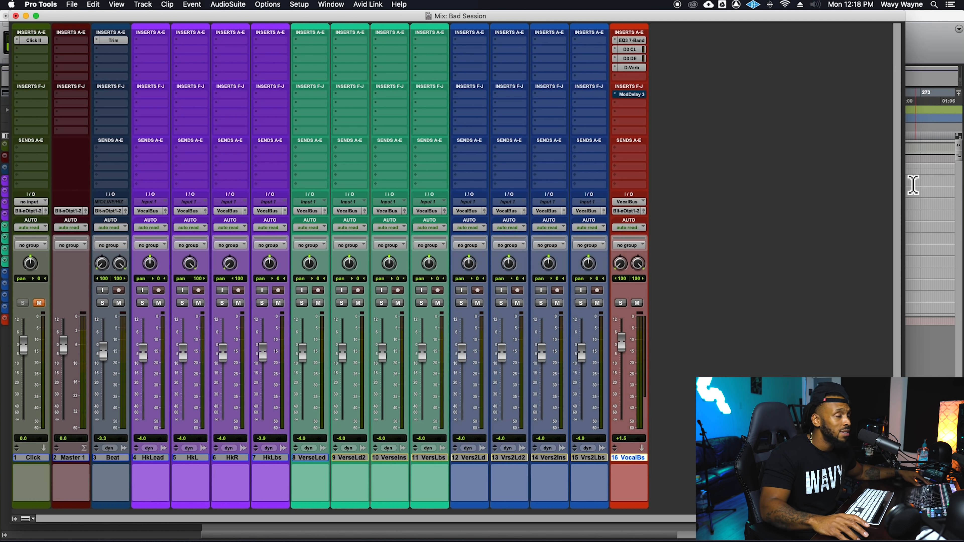
mouse_move(658, 206)
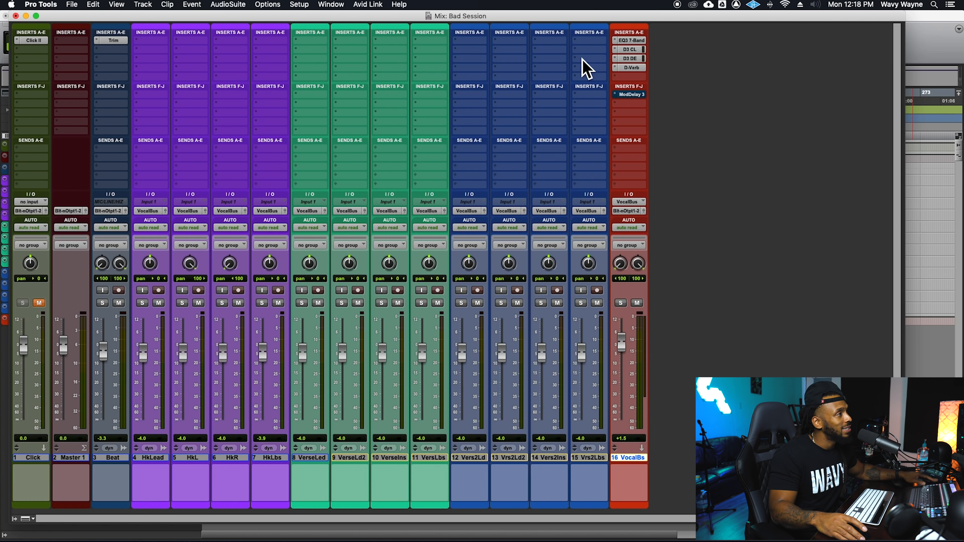
left_click(628, 67)
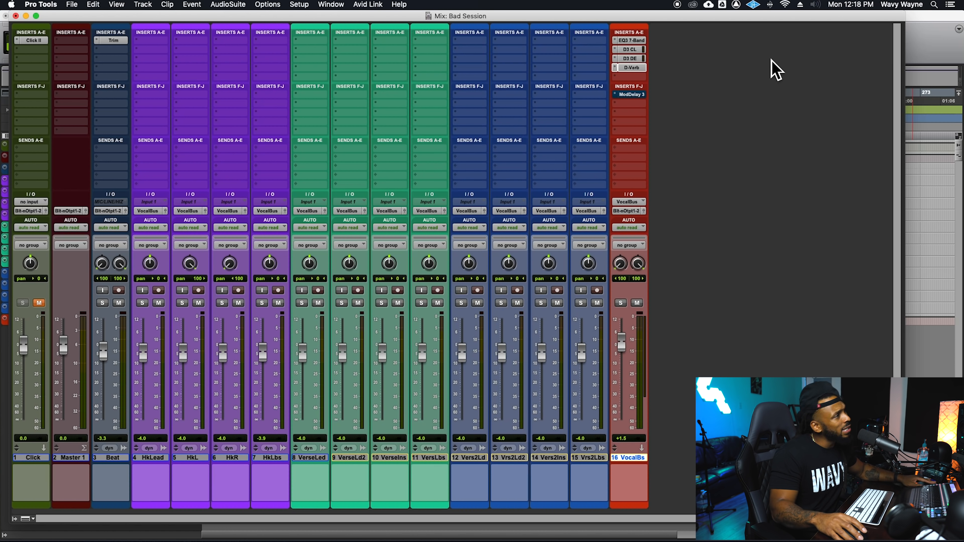
mouse_move(645, 88)
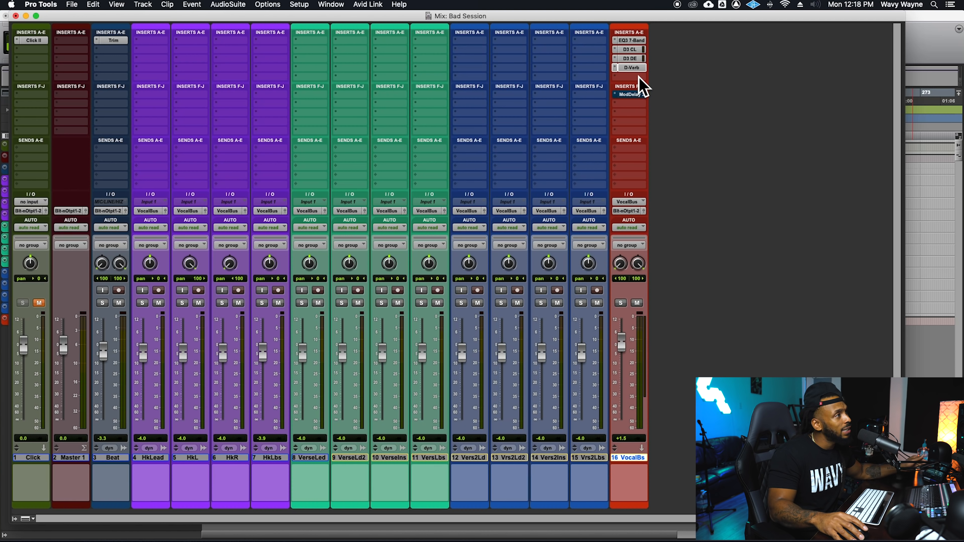
mouse_move(639, 80)
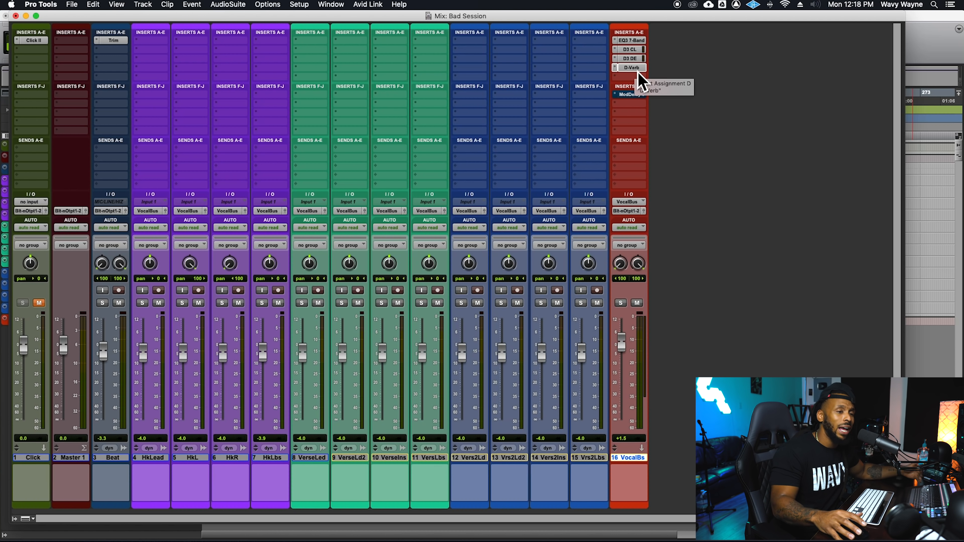